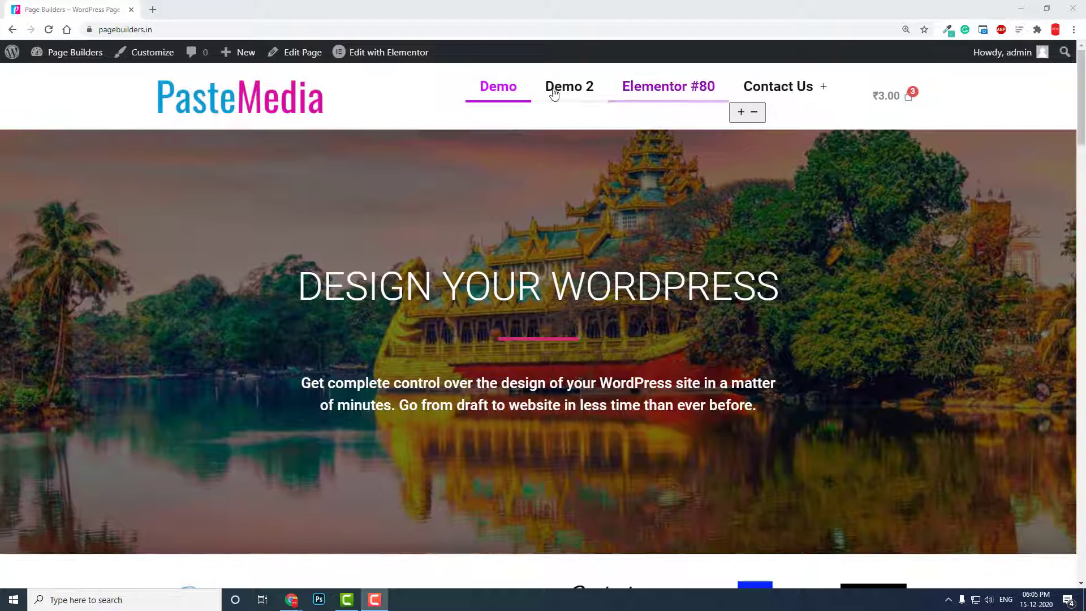
mouse_move(667, 86)
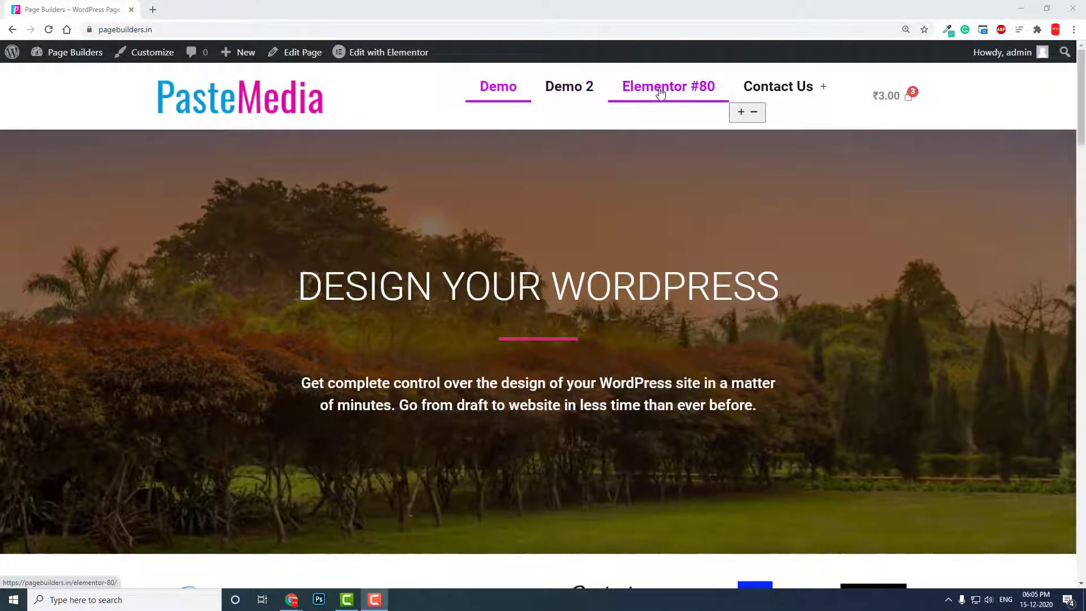
mouse_move(778, 86)
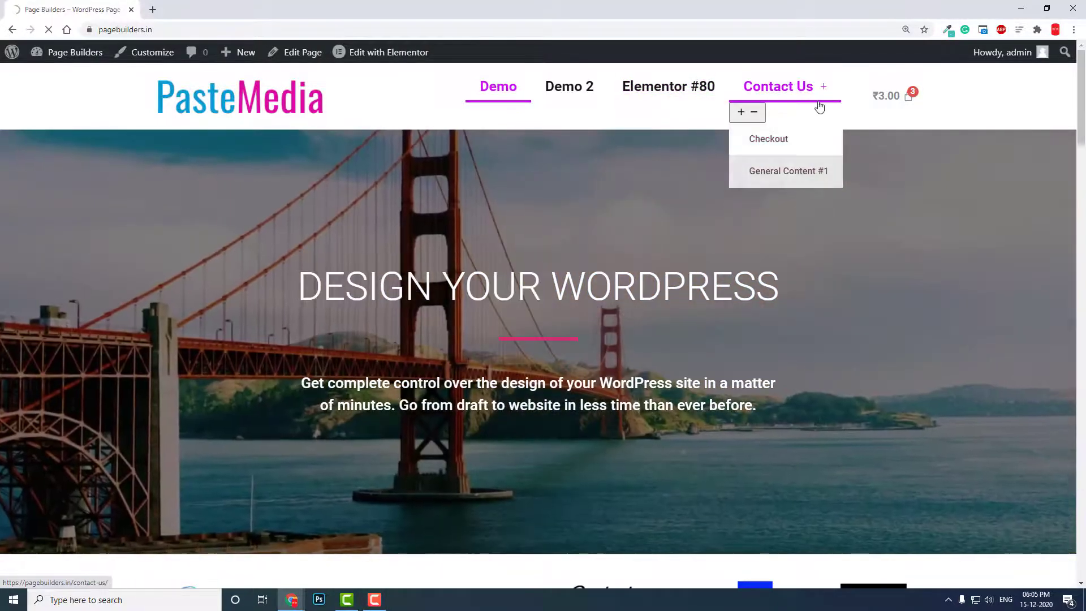
Load the Contact Us page from the site's header menu
click(778, 86)
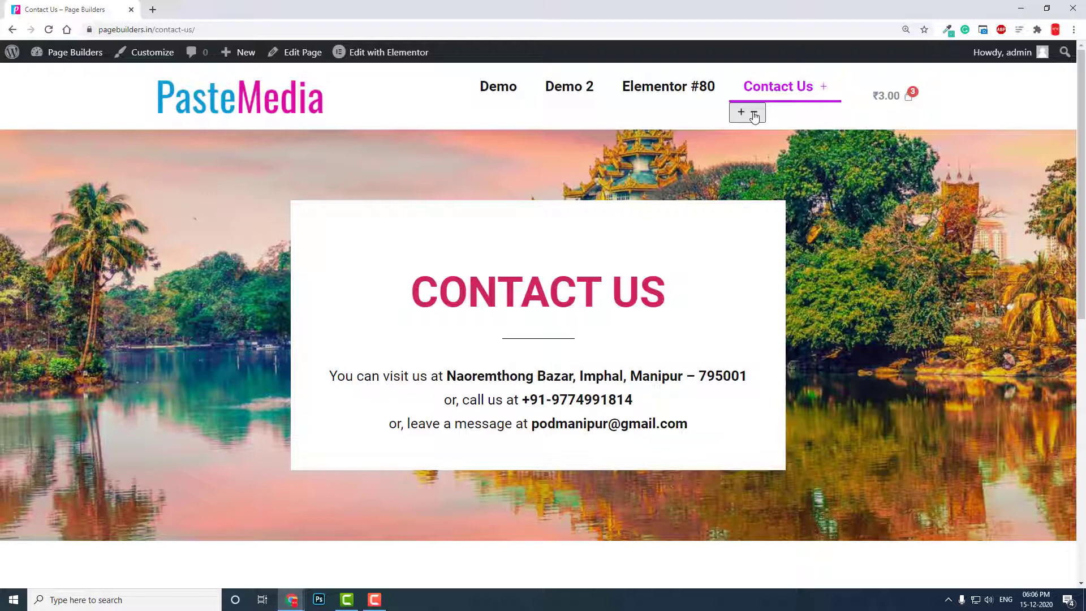
mouse_move(668, 86)
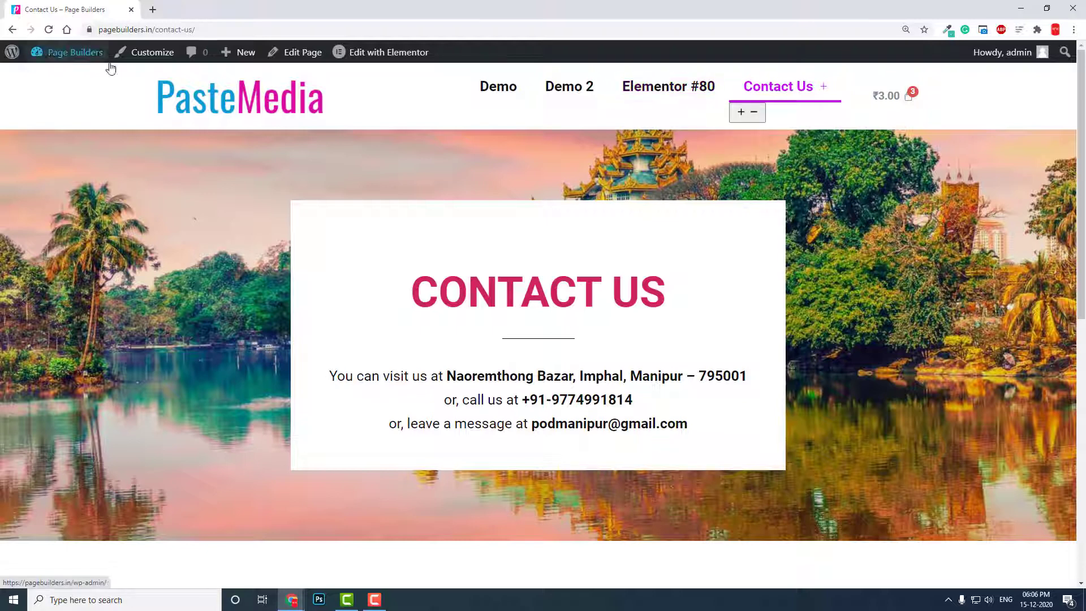
Open the Customizer's Additional CSS section while on the Contact Us page
click(152, 52)
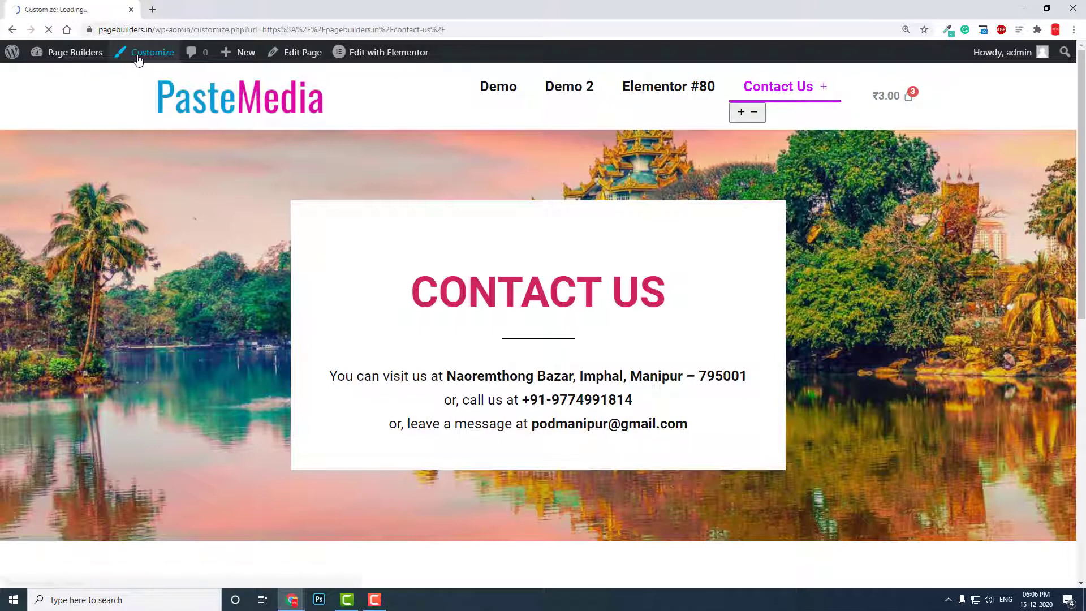
click(152, 52)
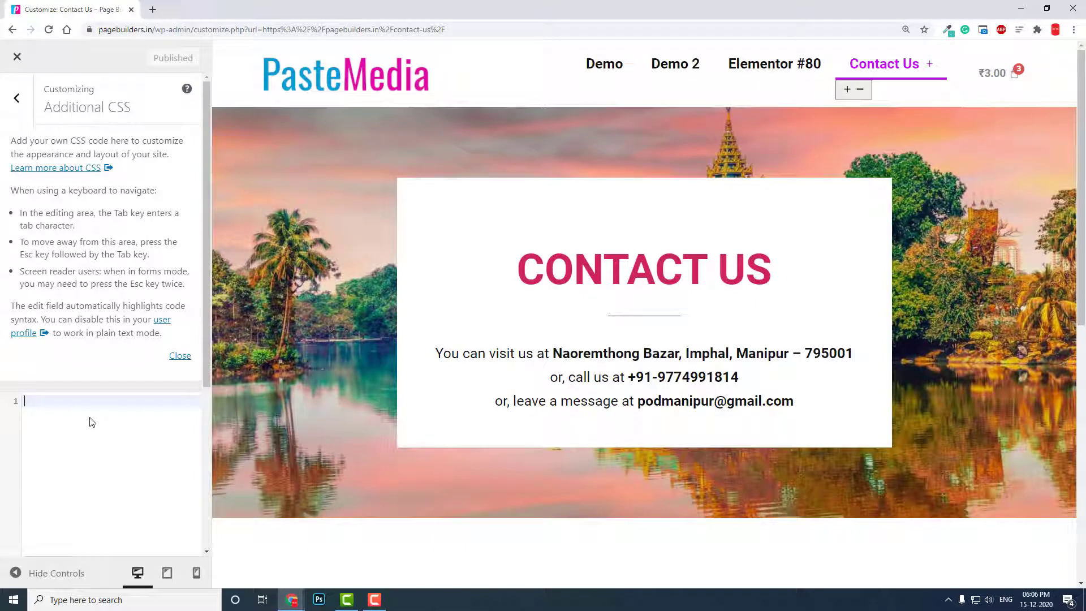
Enter the CSS rule .sub-menu-toggle {display:none;} and check the header preview
text(.sub-menu-toggle {display:none;})
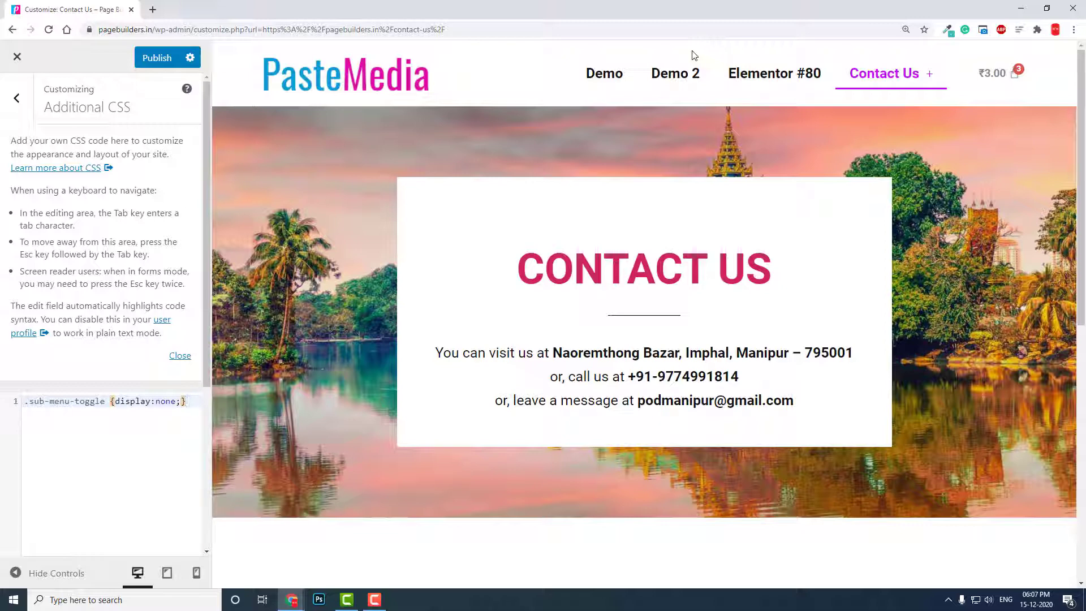
click(188, 401)
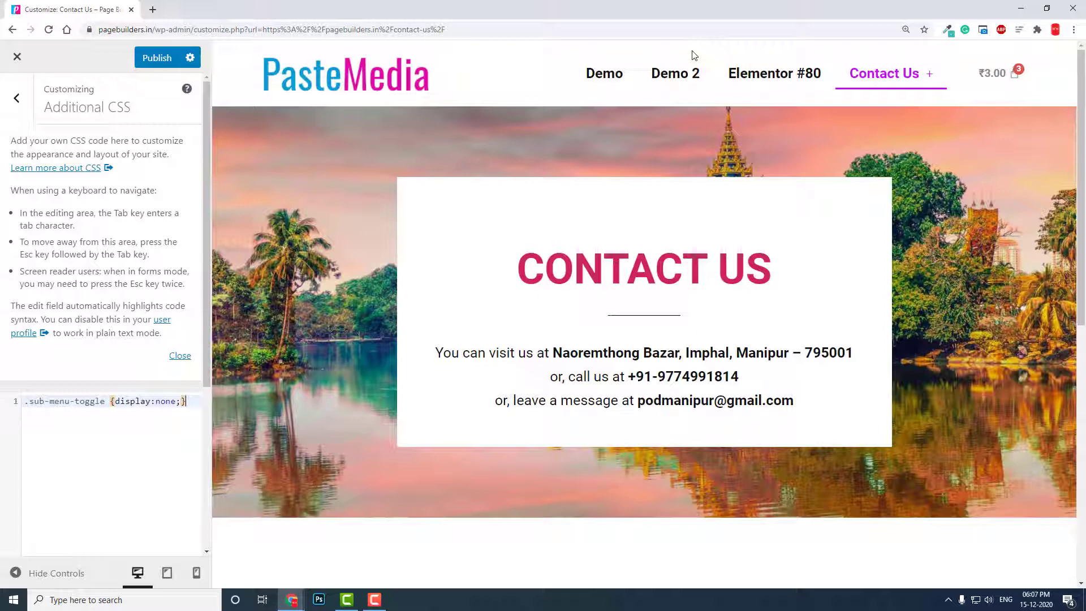